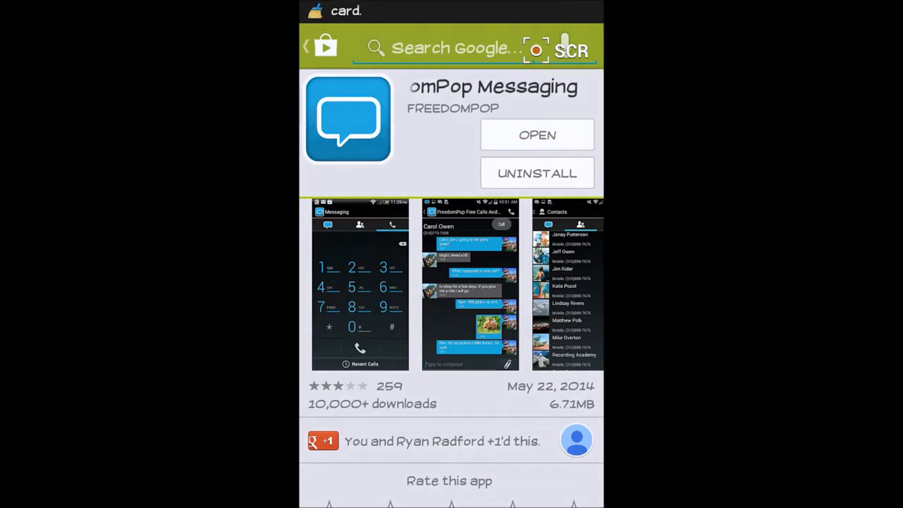
# Step: Launch the installed FreedomPop Messaging app from its Play Store page
pyautogui.click(536, 134)
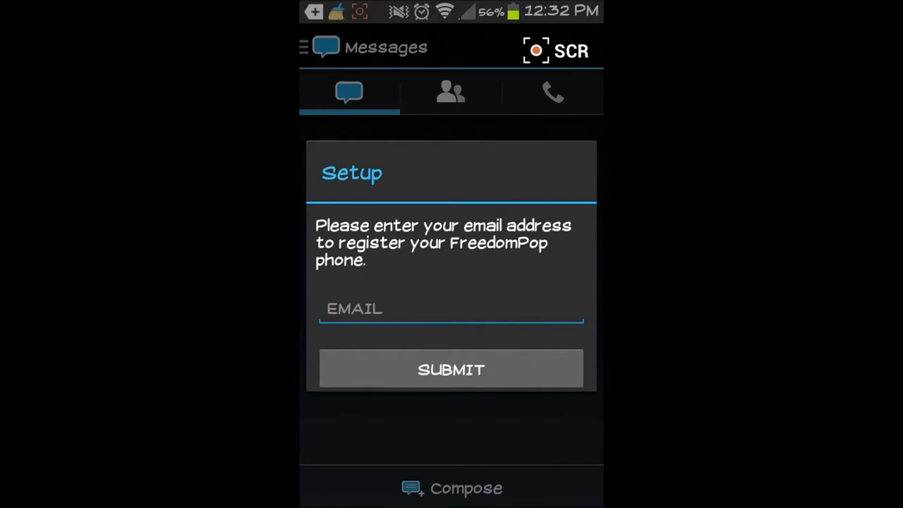
# Step: Register with the email starting 'juni', submit it, and acknowledge the completed setup
pyautogui.click(450, 308)
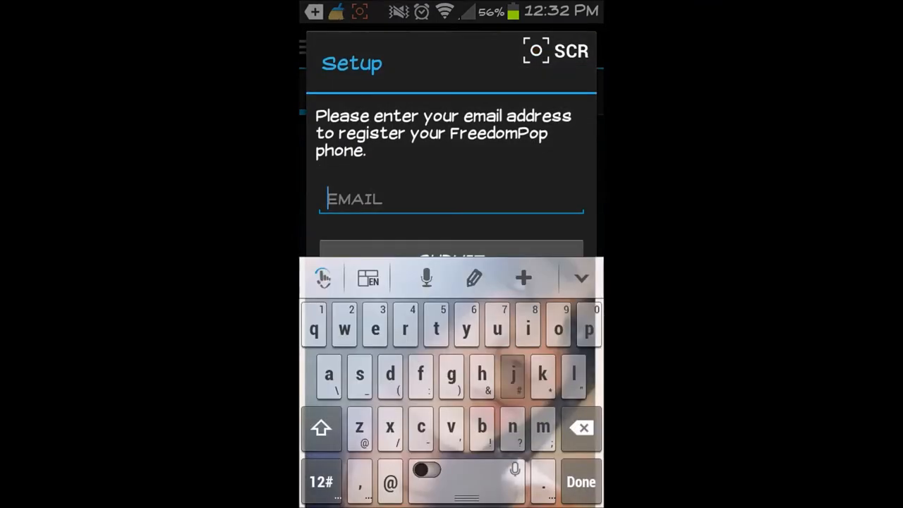
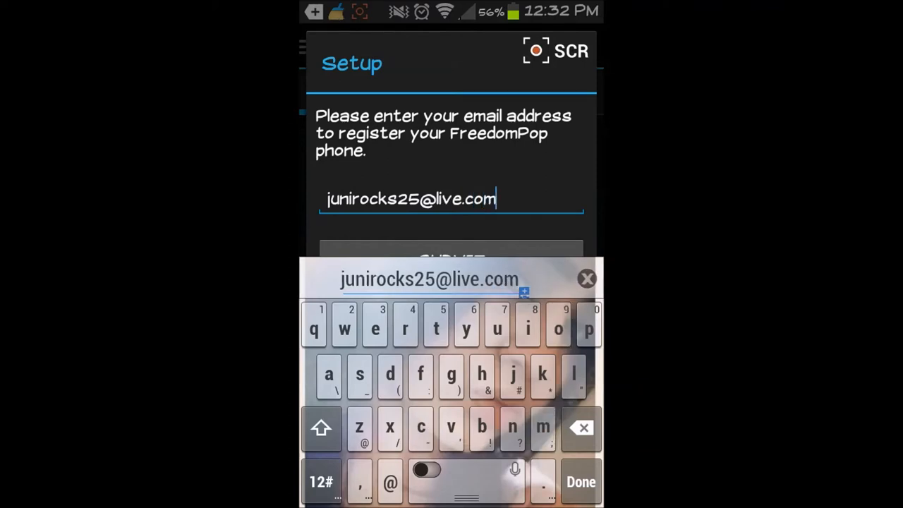
pyautogui.click(580, 481)
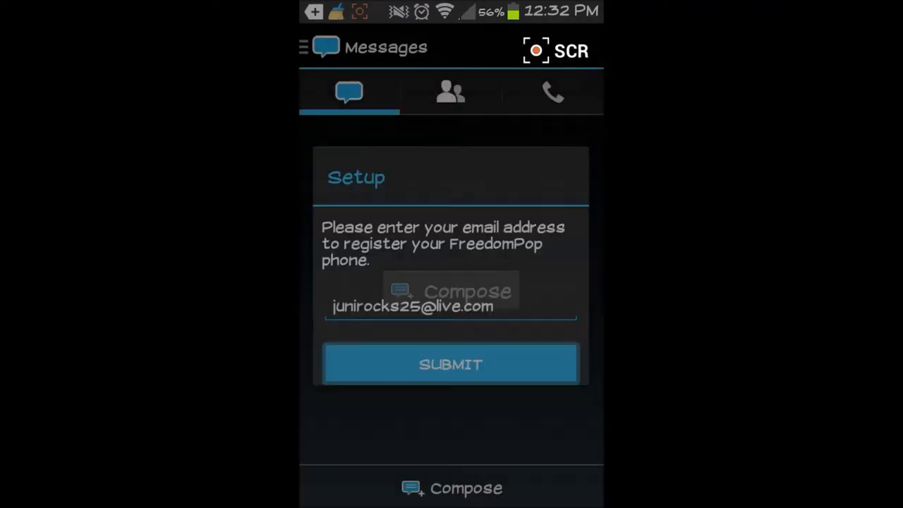
pyautogui.click(451, 363)
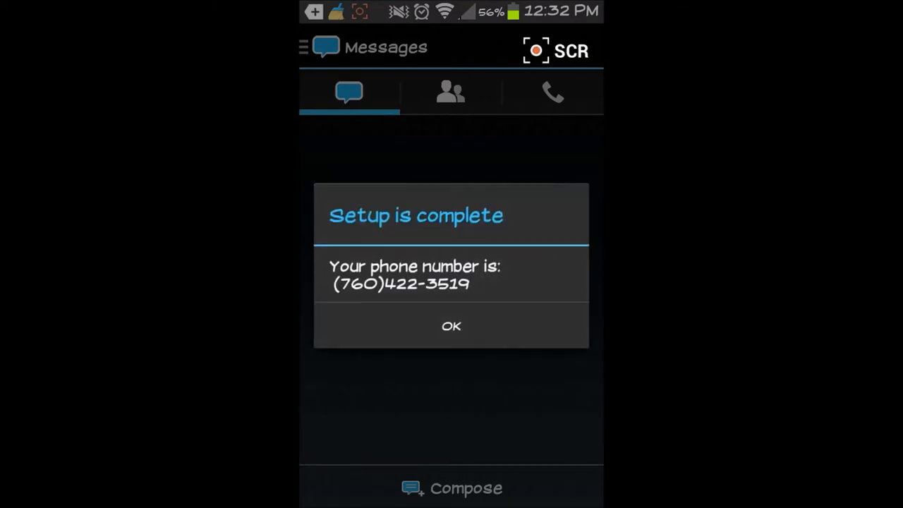
pyautogui.click(450, 326)
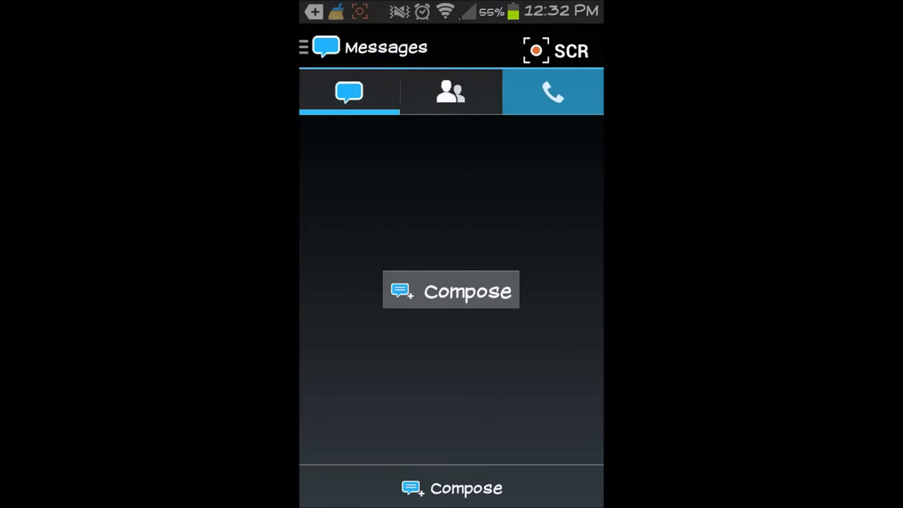
# Step: Open a conversation with the contact who has a profile photo, via Contacts
pyautogui.click(552, 91)
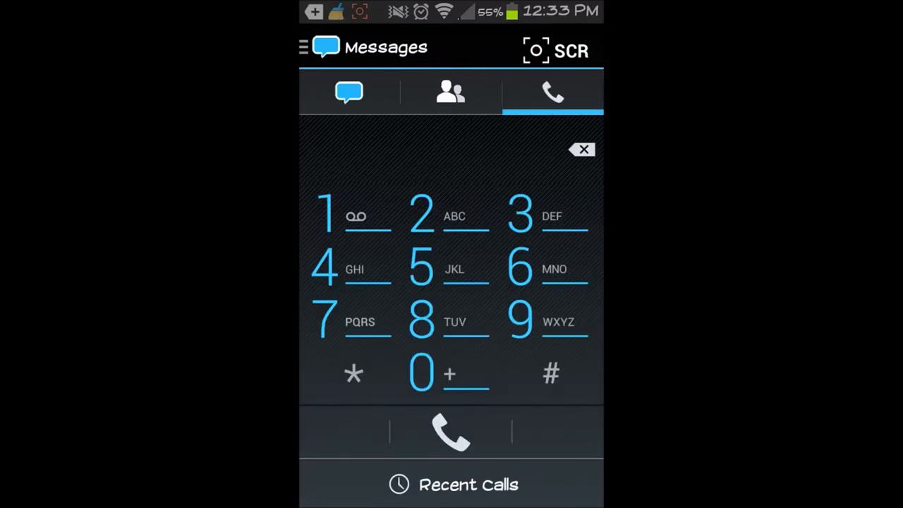
pyautogui.click(450, 92)
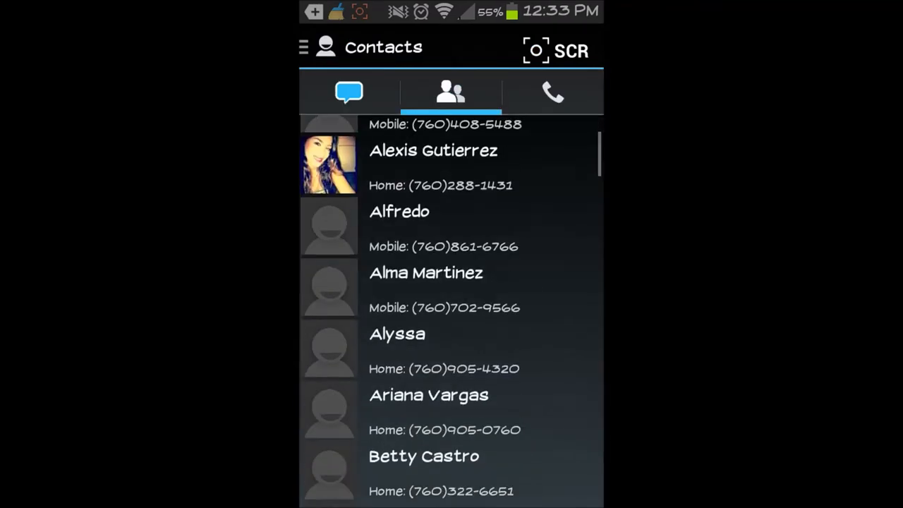
pyautogui.scroll(3)
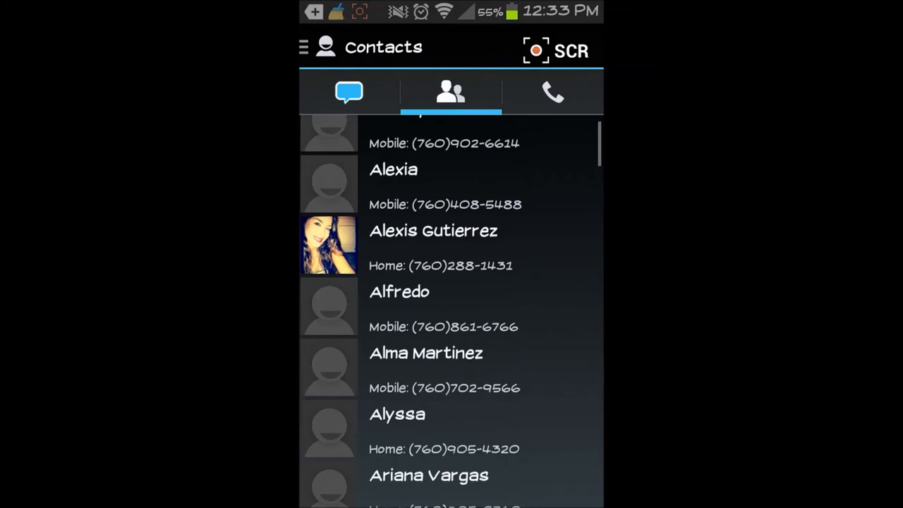
pyautogui.click(432, 230)
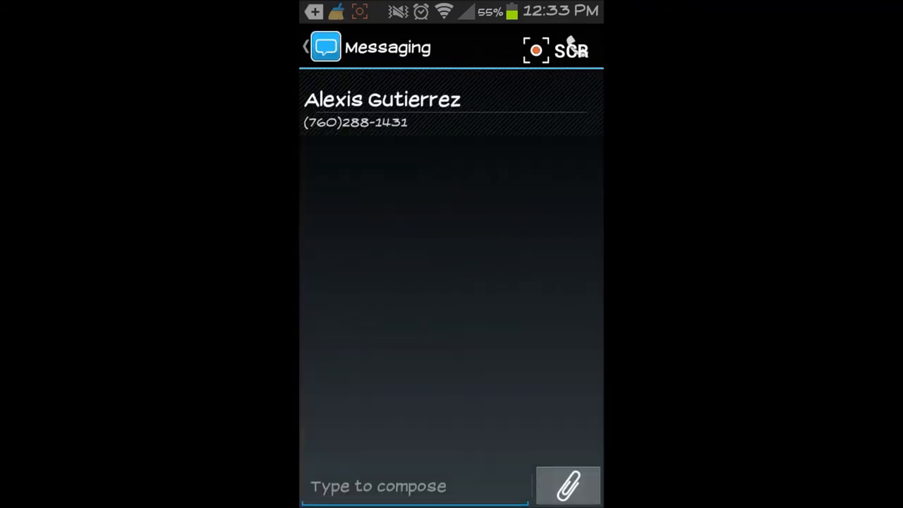
# Step: Send 'Hey how are you?' to the contact and bring up attachment sources
pyautogui.write('Hey')
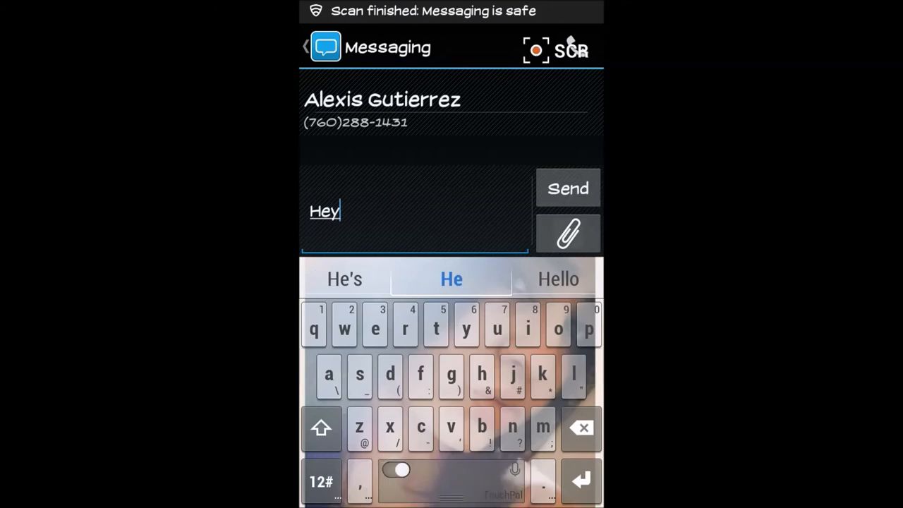
pyautogui.write('how are you?')
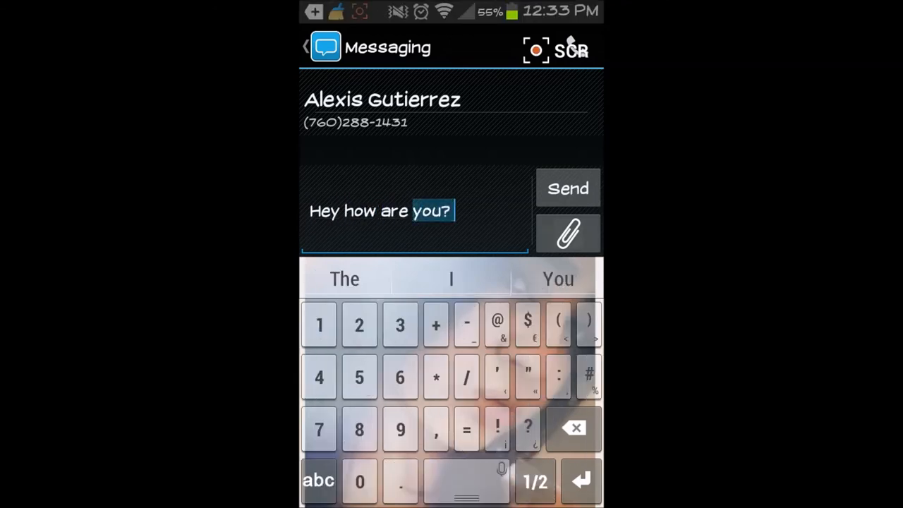
pyautogui.click(567, 188)
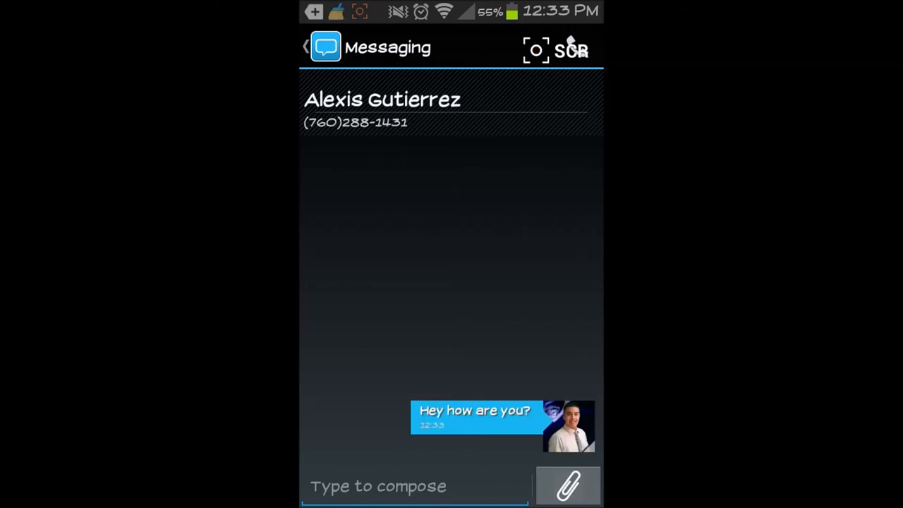
pyautogui.click(568, 485)
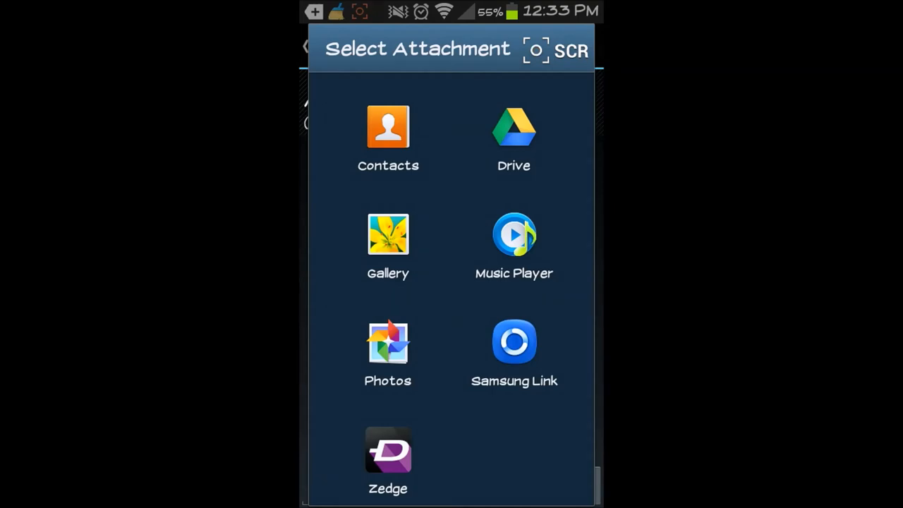
# Step: Attach the palm-tree photo from a Gallery album to the message
pyautogui.click(388, 234)
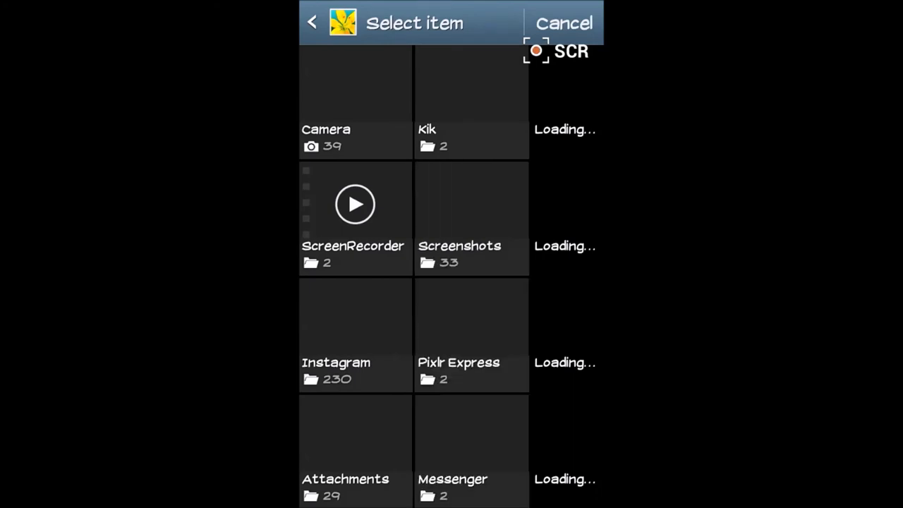
pyautogui.click(355, 331)
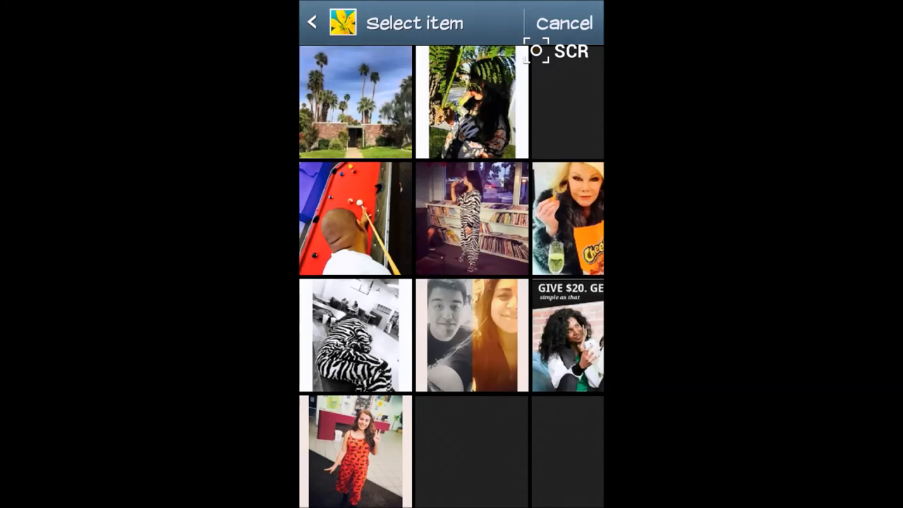
pyautogui.click(355, 101)
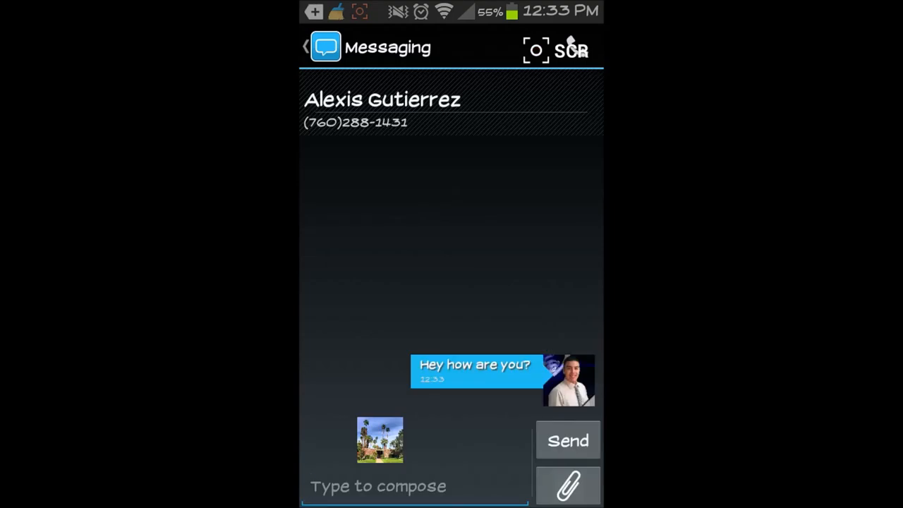